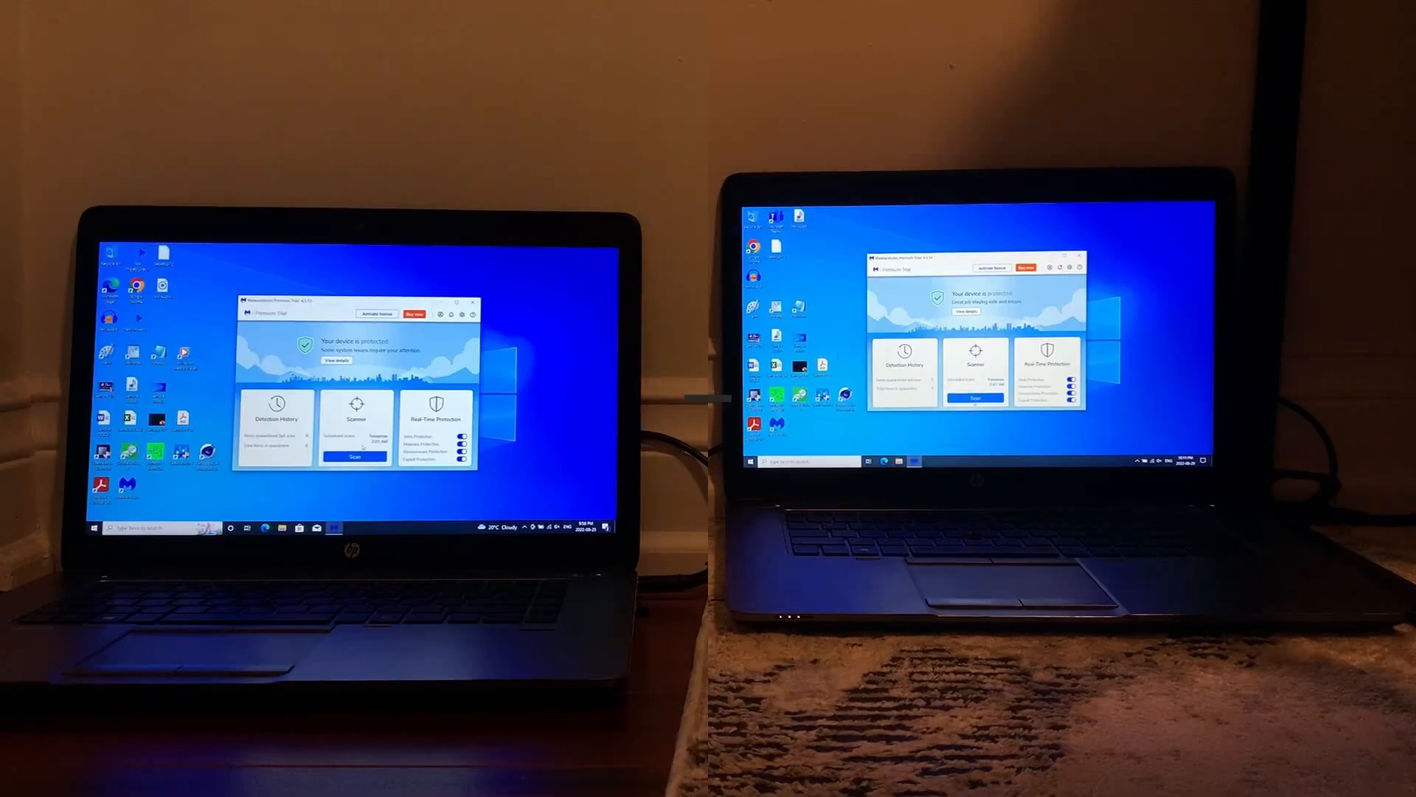
- Launch a Malwarebytes virus scan from the Scanner card on the dashboard
{"action": "left_click", "coordinate": [354, 457]}
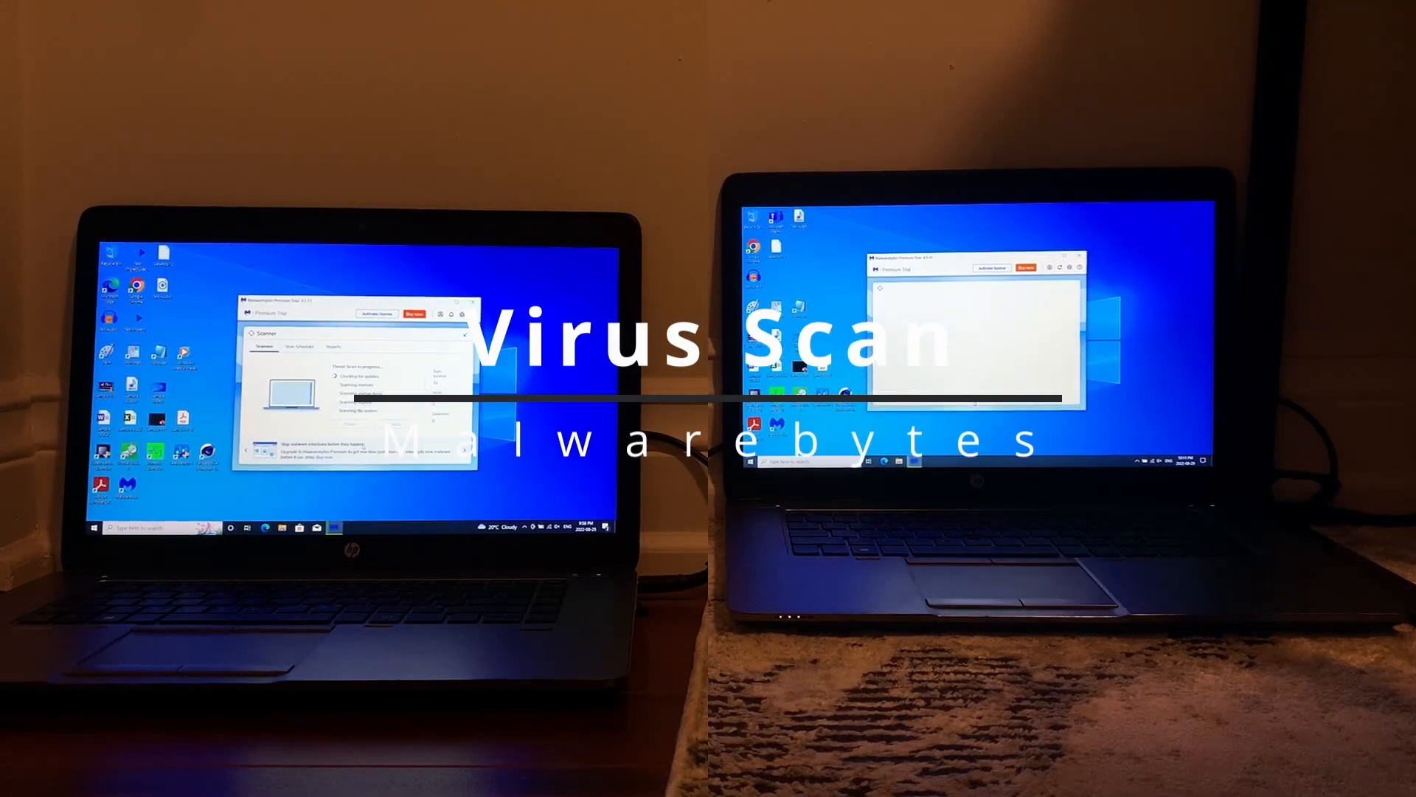